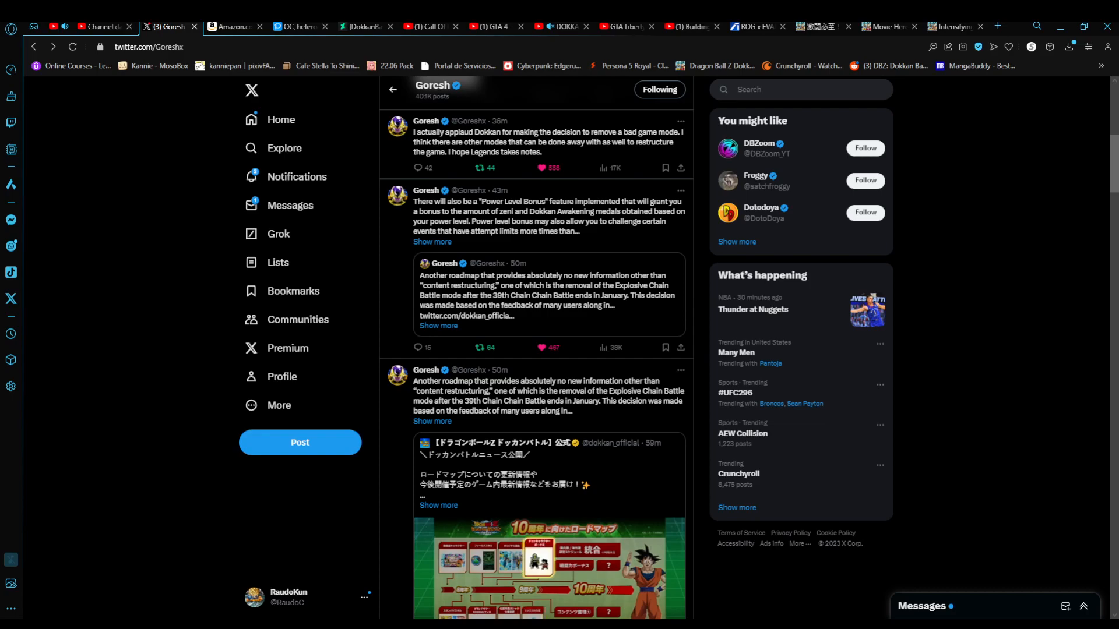
Step: Open Goresh's 'Another roadmap…' post about removing the Explosive Chain Battle mode
click(480, 347)
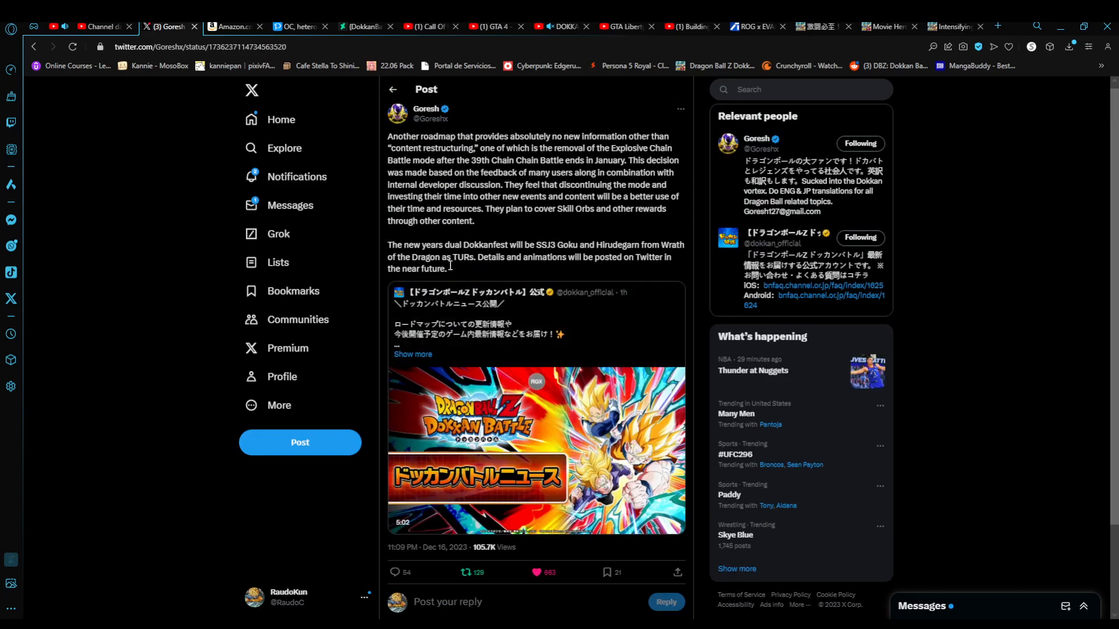
mouse_move(535, 292)
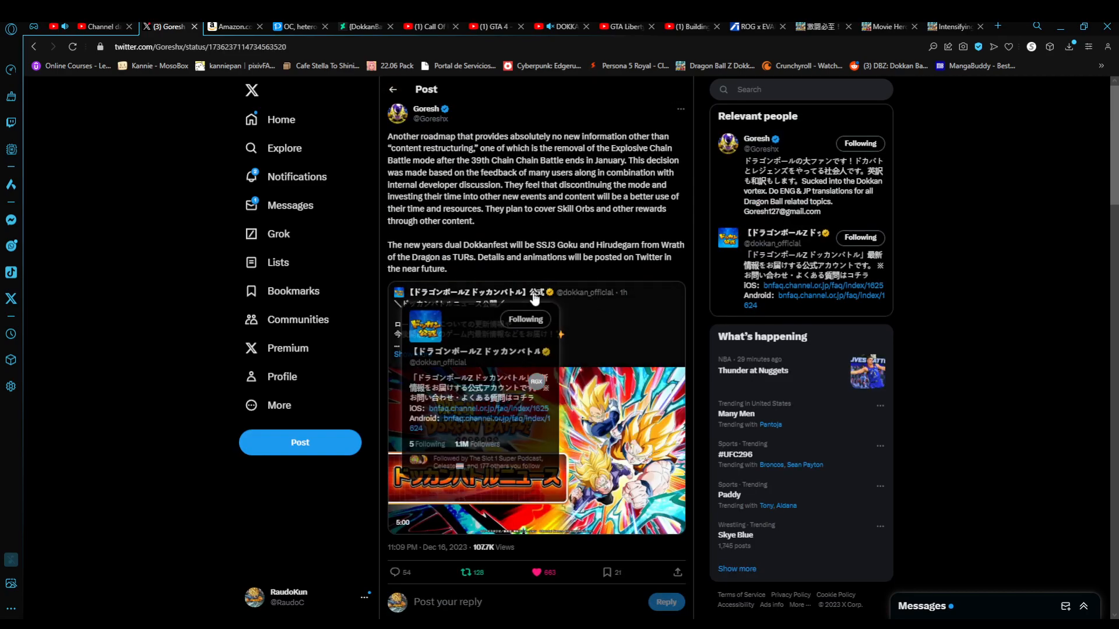
mouse_move(656, 335)
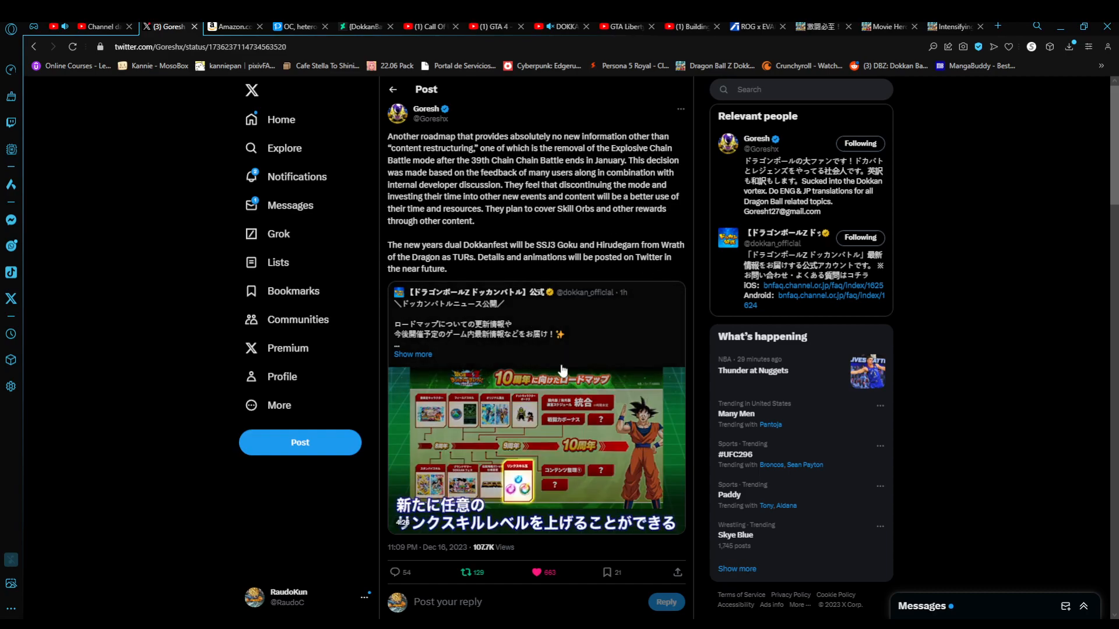
mouse_move(591, 352)
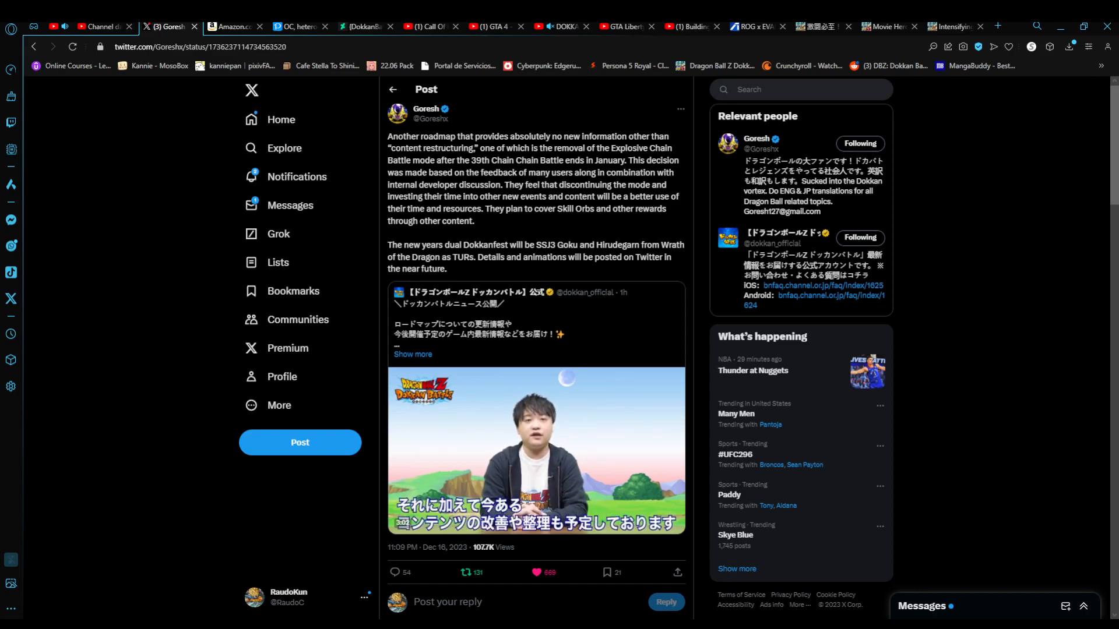
Step: Highlight the sentence 'This decision was made based on the feedback…' in the post
double_click(484, 185)
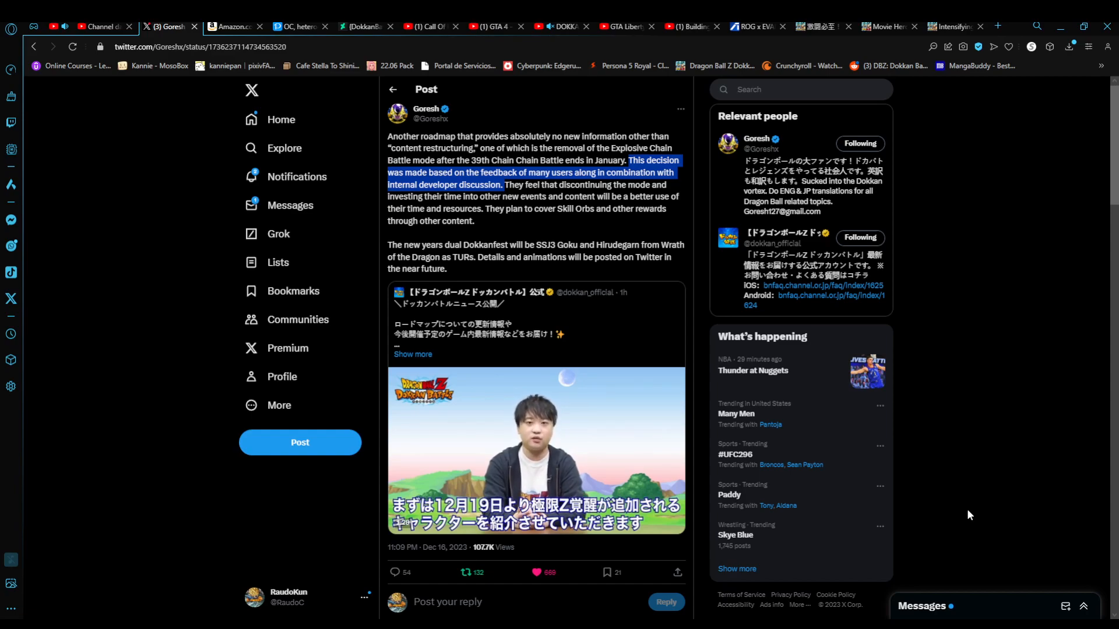
Step: Deselect the highlighted post text while the roadmap video keeps playing
click(467, 573)
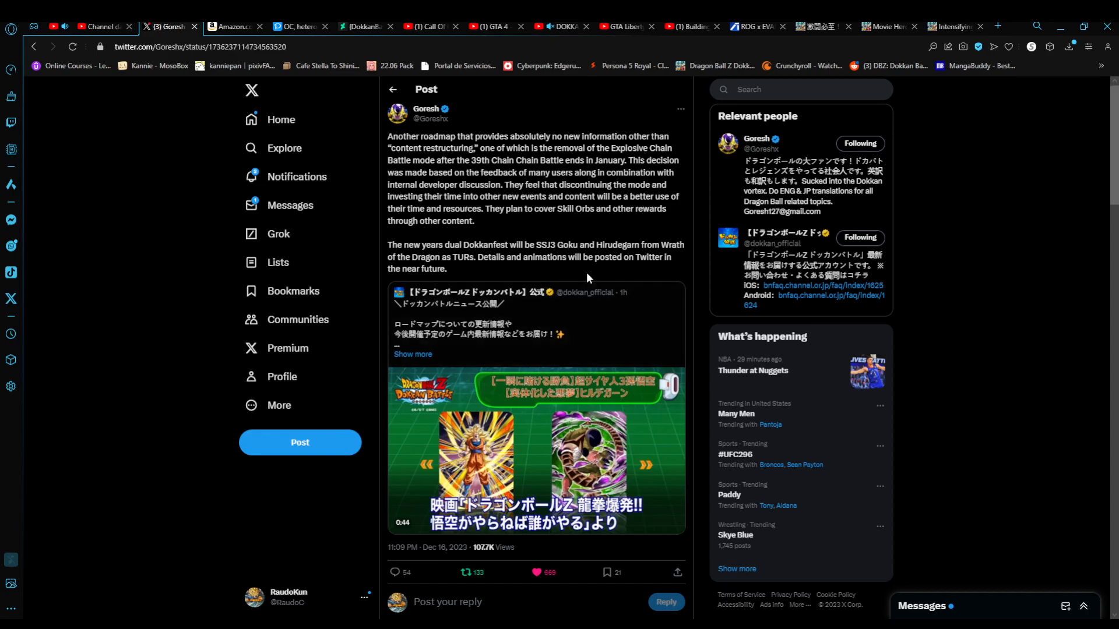
Step: Reveal the roadmap video's player controls and let the video keep playing
click(587, 429)
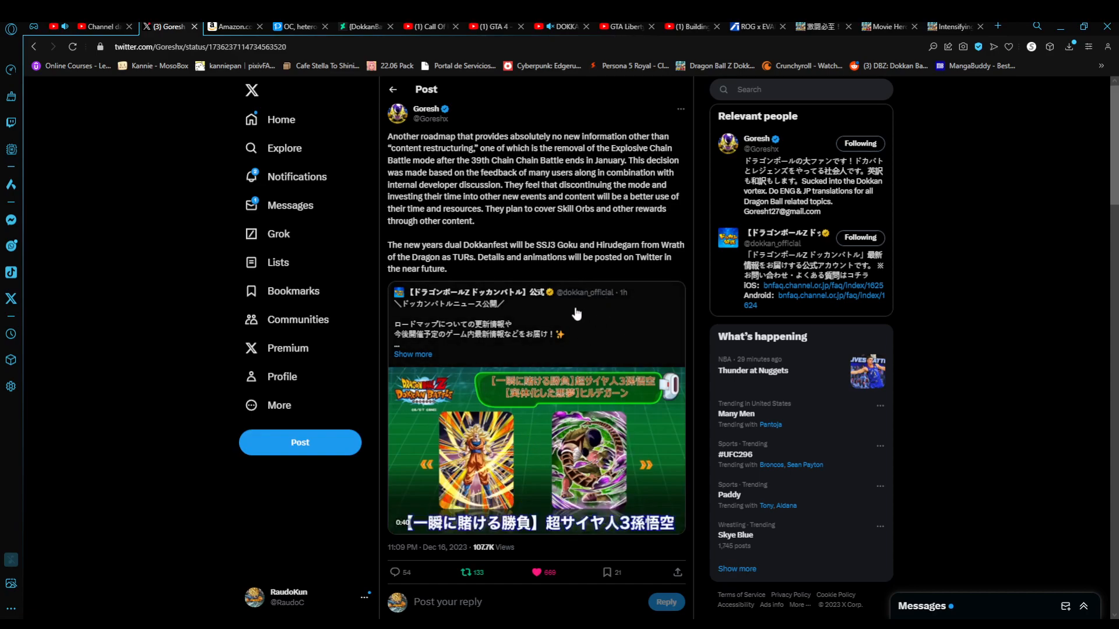
click(539, 449)
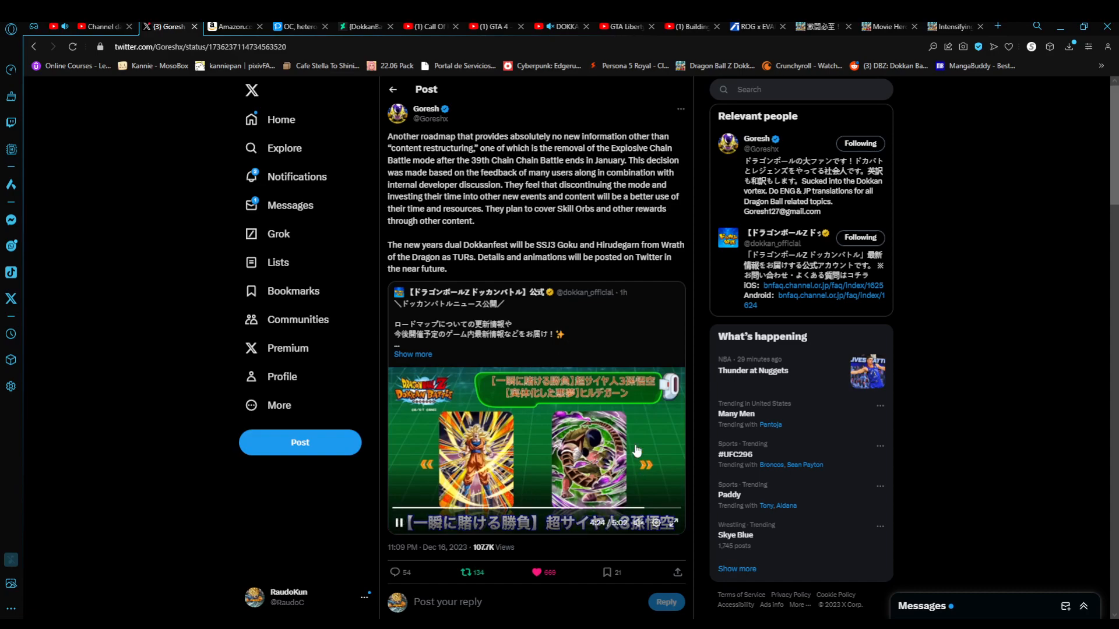
mouse_move(538, 494)
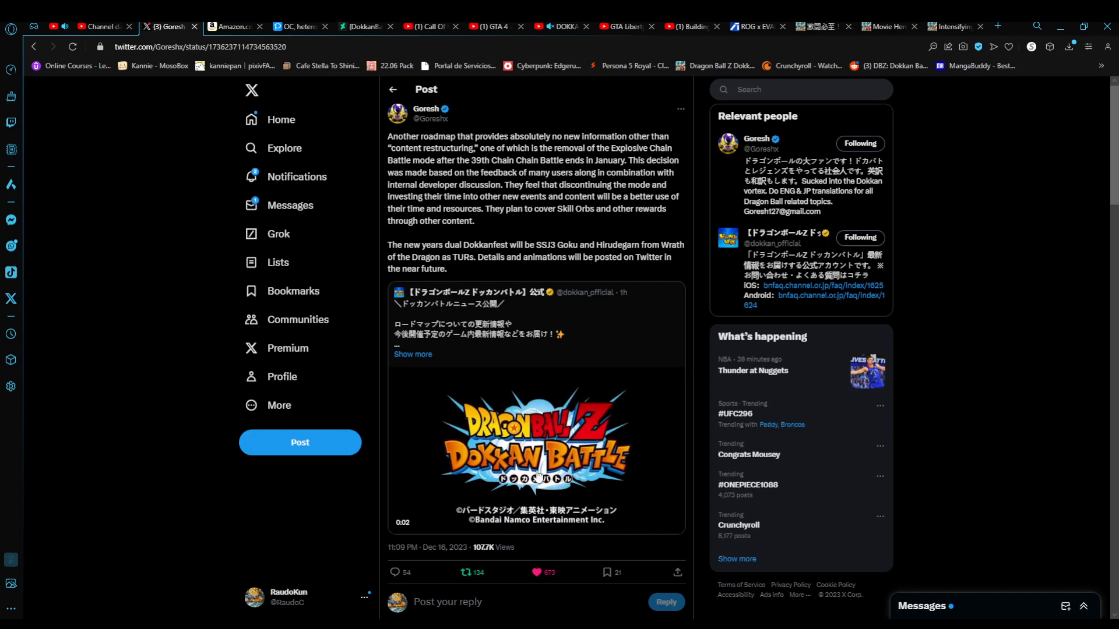
mouse_move(539, 472)
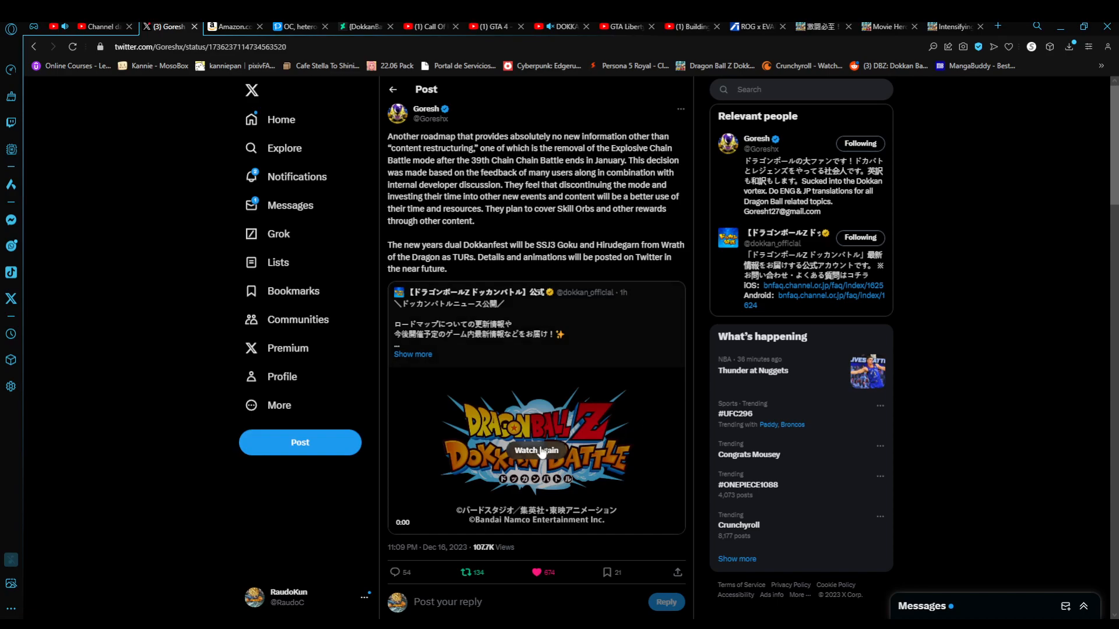
Step: Replay the embedded Dokkan roadmap video from the beginning and let it run
click(537, 449)
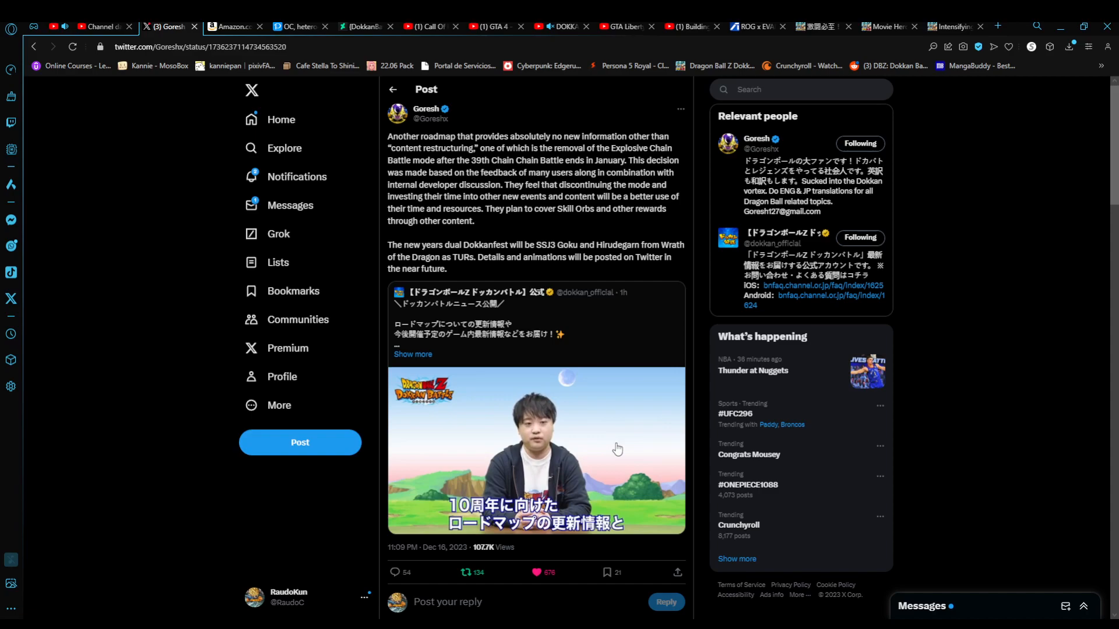
click(616, 449)
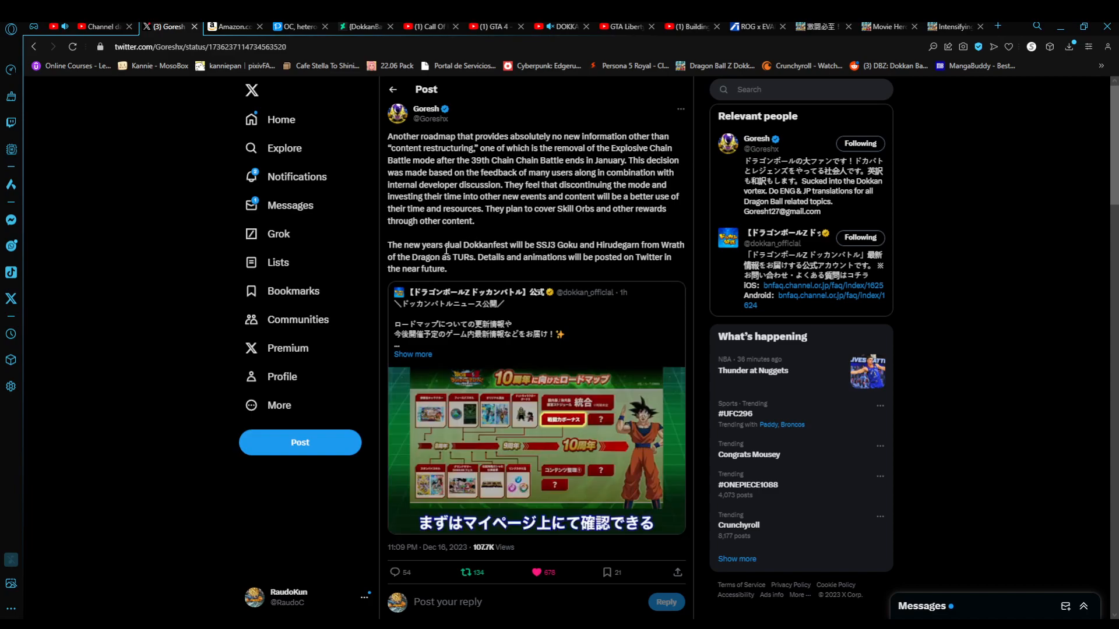
click(537, 457)
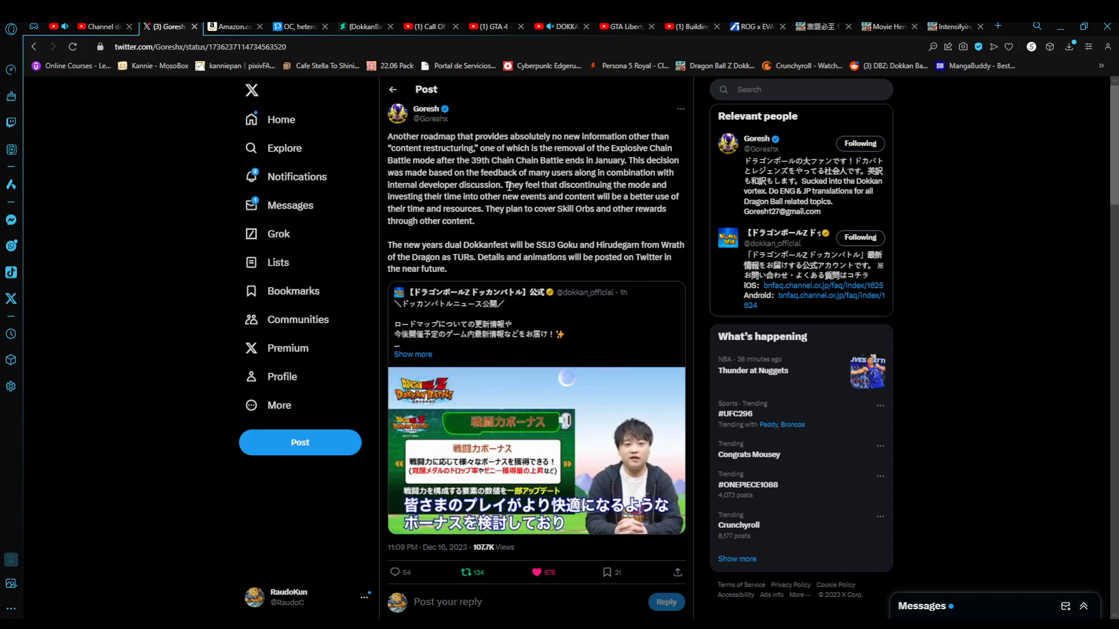
mouse_move(494, 173)
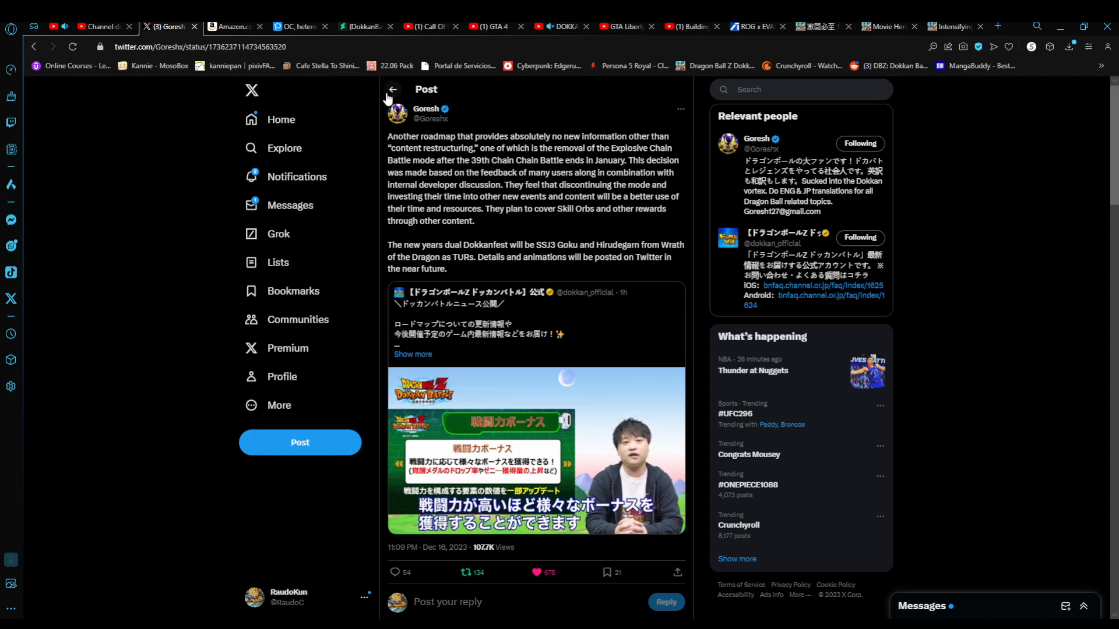
Step: Return to Goresh's timeline and open the Power Level Bonus post with its replies
click(393, 89)
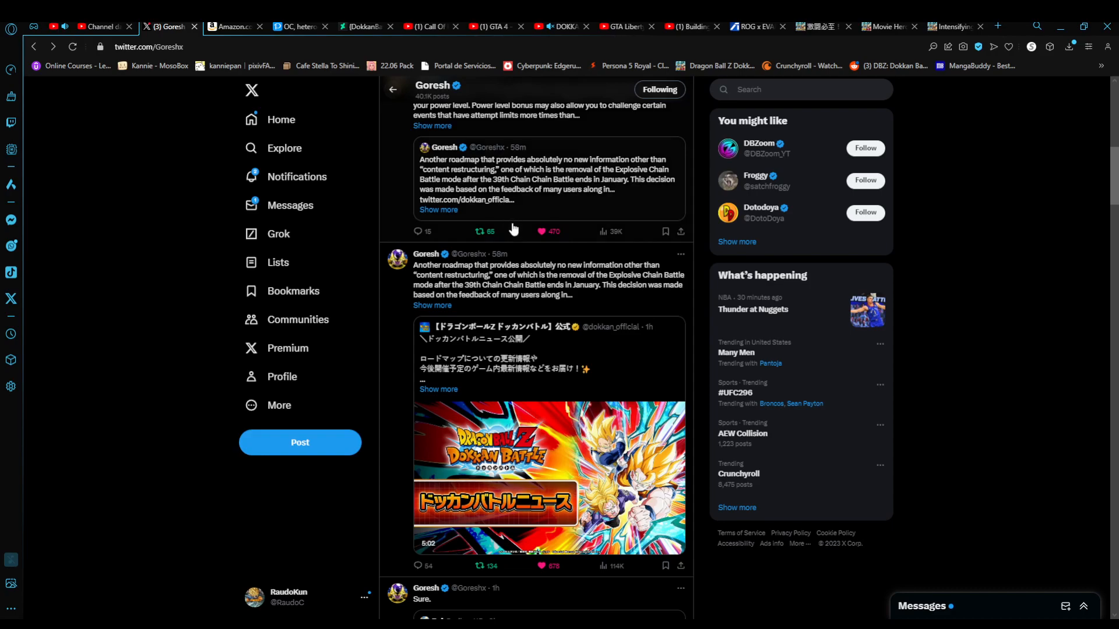
scroll(up, 3)
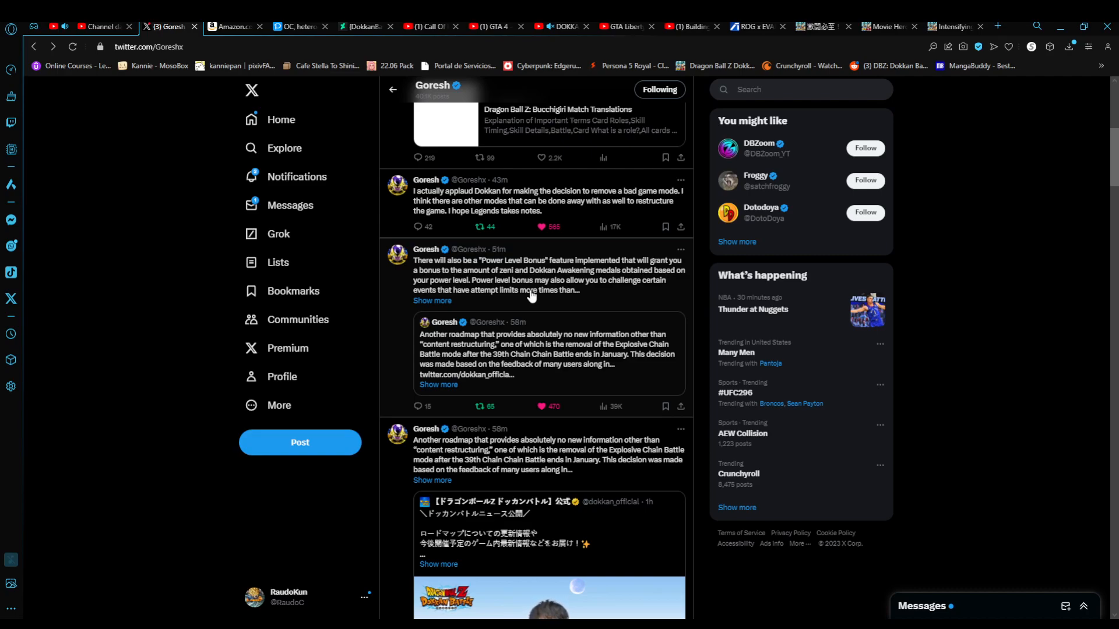
click(541, 226)
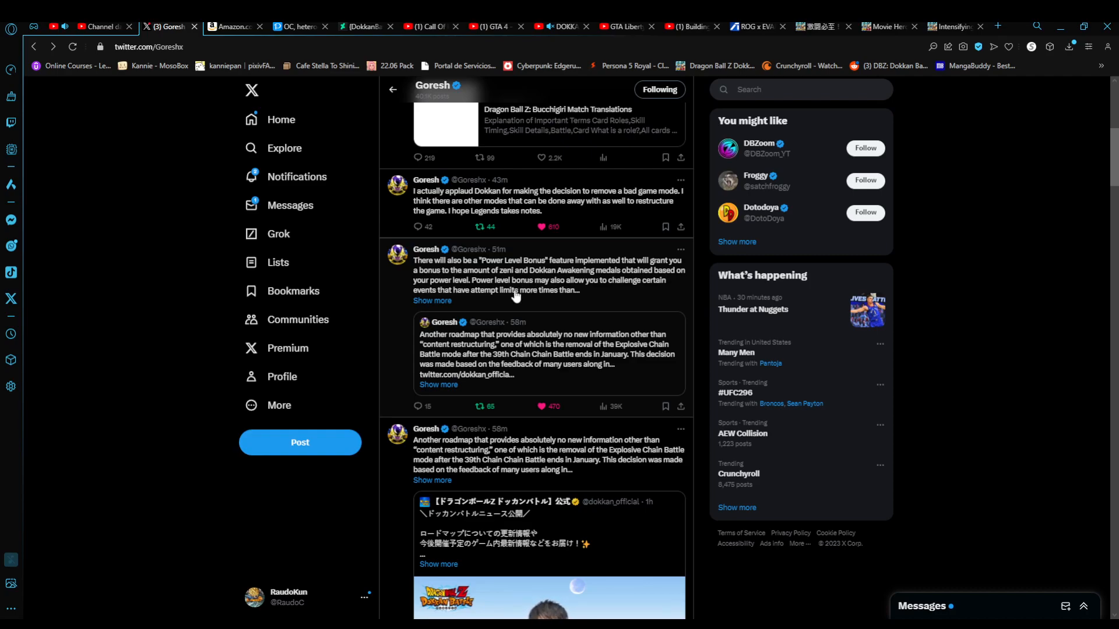
click(514, 280)
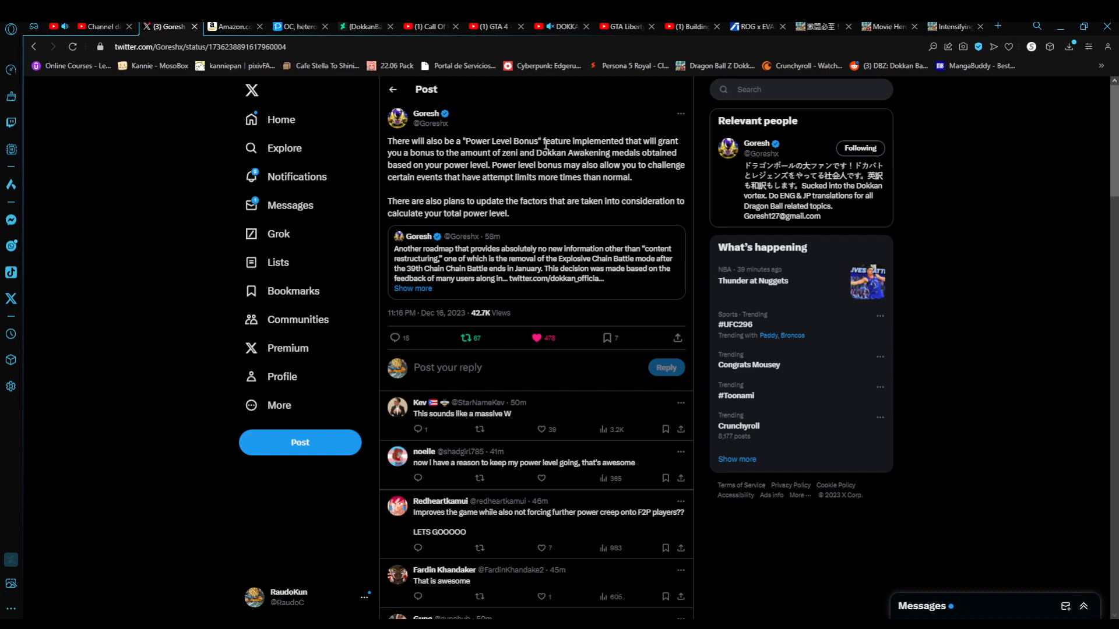
Step: Open the quoted Explosive Chain Battle removal post so its roadmap video plays
click(537, 338)
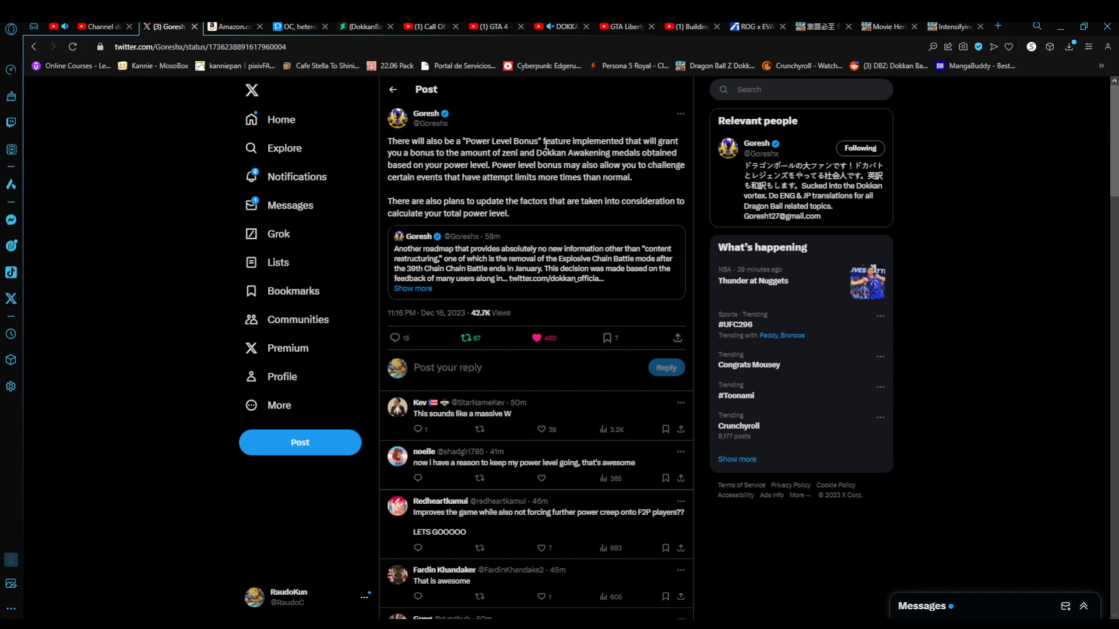
mouse_move(585, 225)
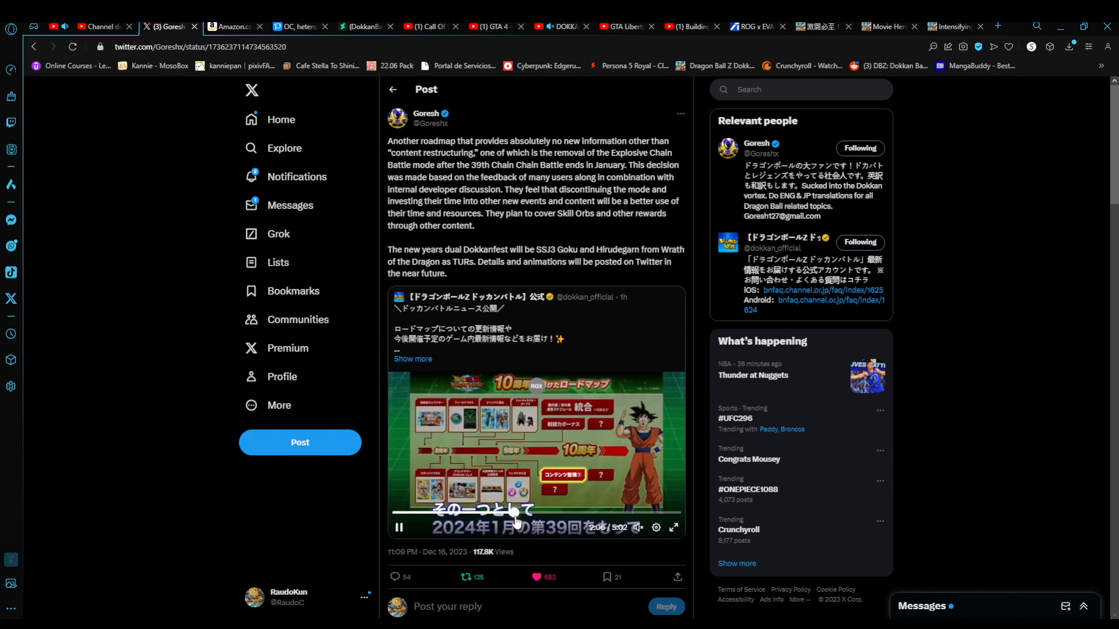
Step: Enlarge the roadmap video to full screen, showing the 10th-anniversary roadmap chart
click(674, 527)
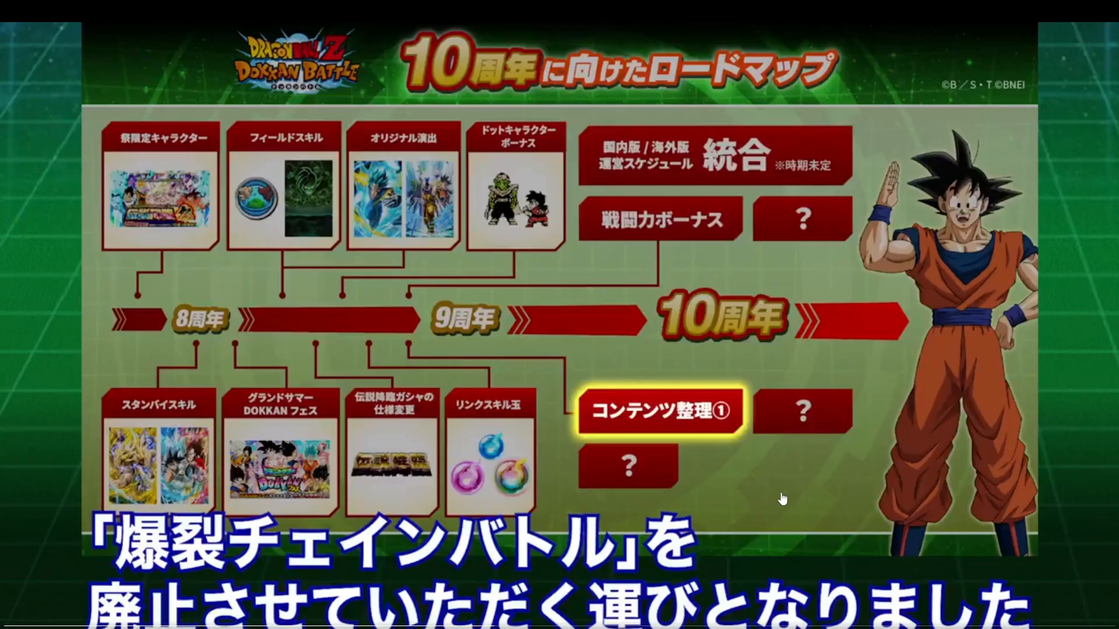
mouse_move(466, 486)
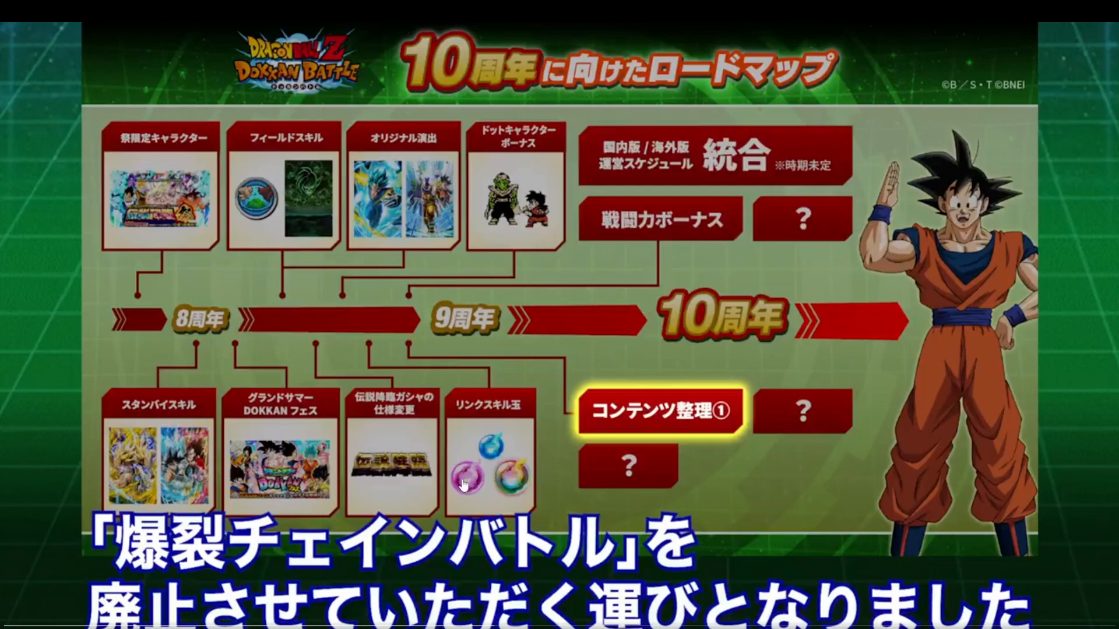
mouse_move(497, 485)
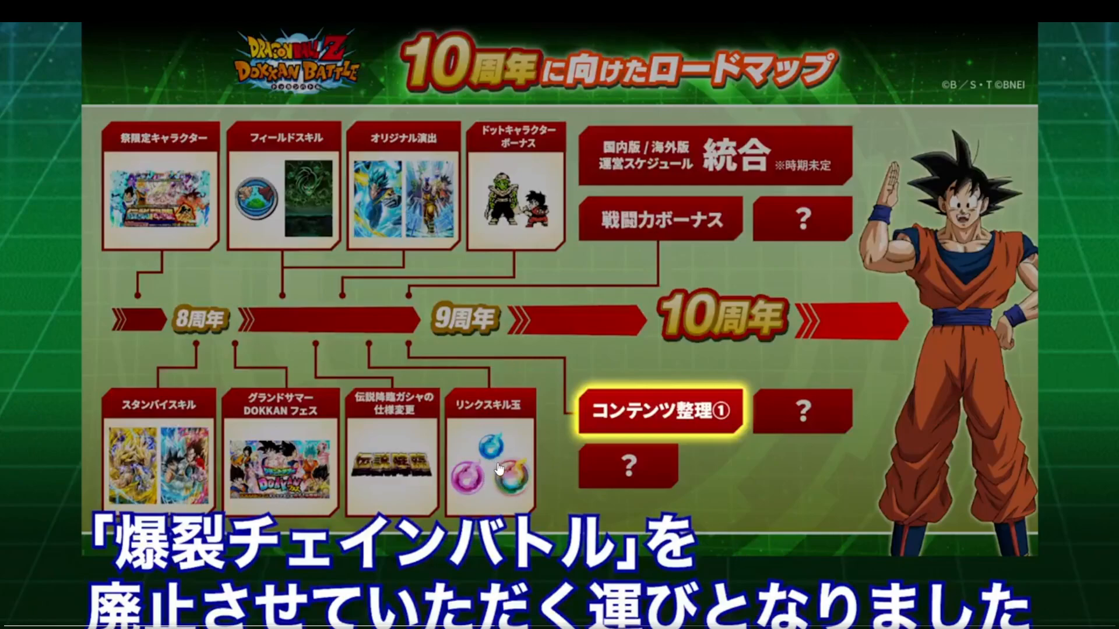
mouse_move(491, 212)
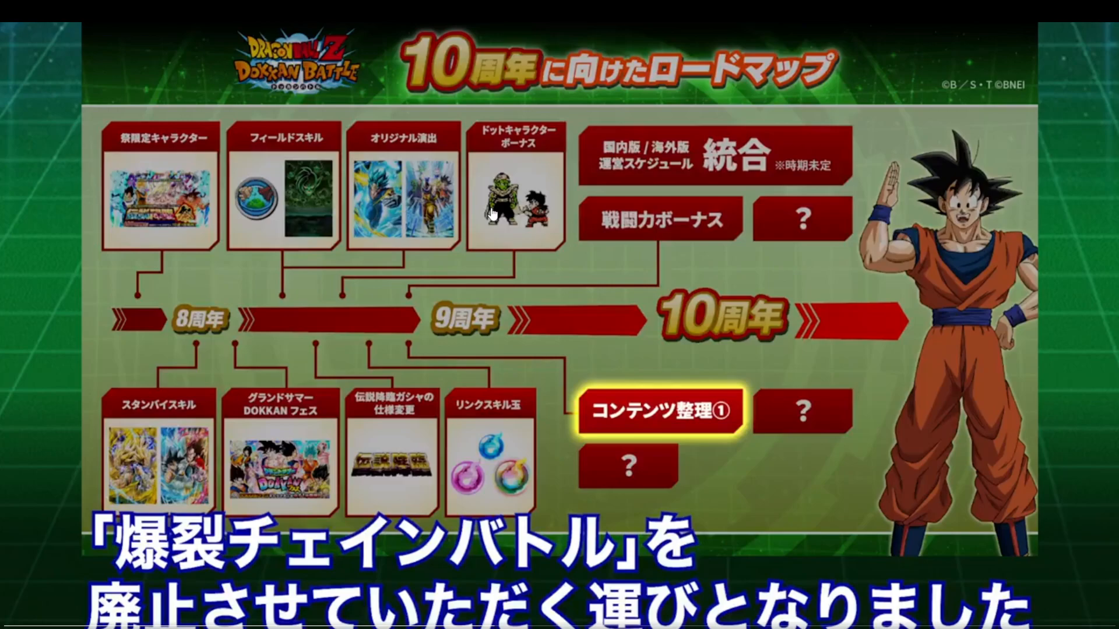
mouse_move(507, 217)
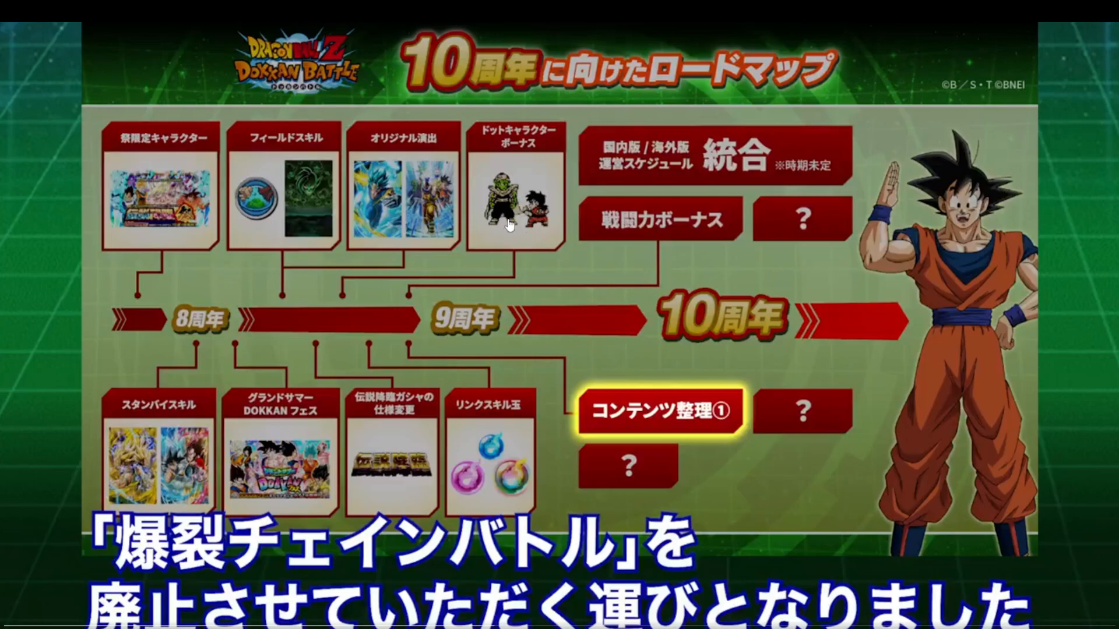
mouse_move(515, 228)
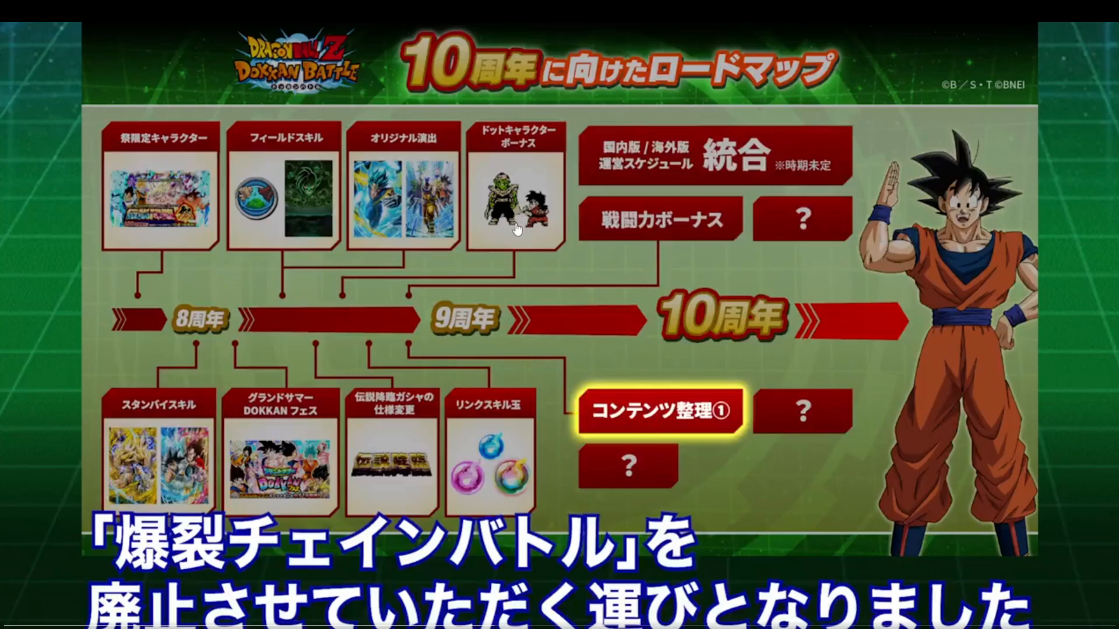
mouse_move(635, 234)
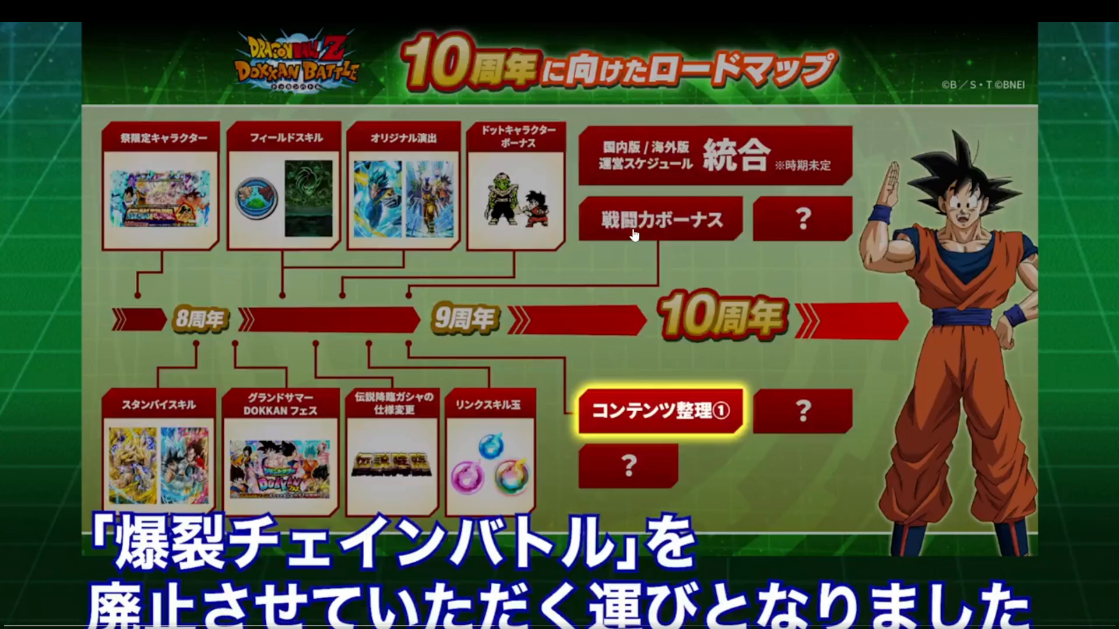
mouse_move(661, 226)
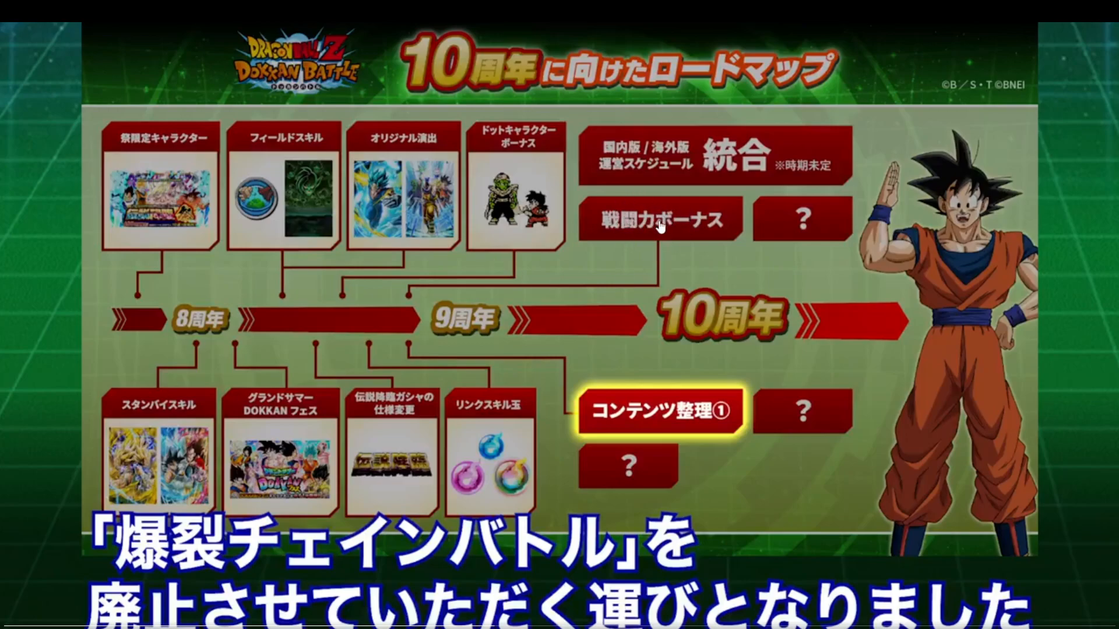
mouse_move(540, 577)
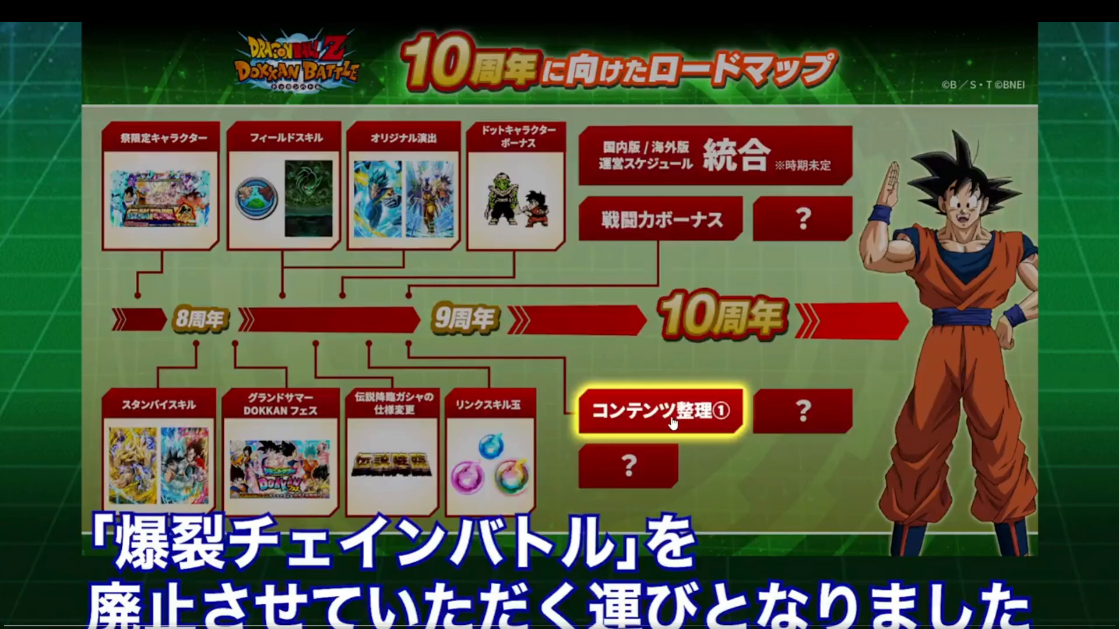
mouse_move(684, 211)
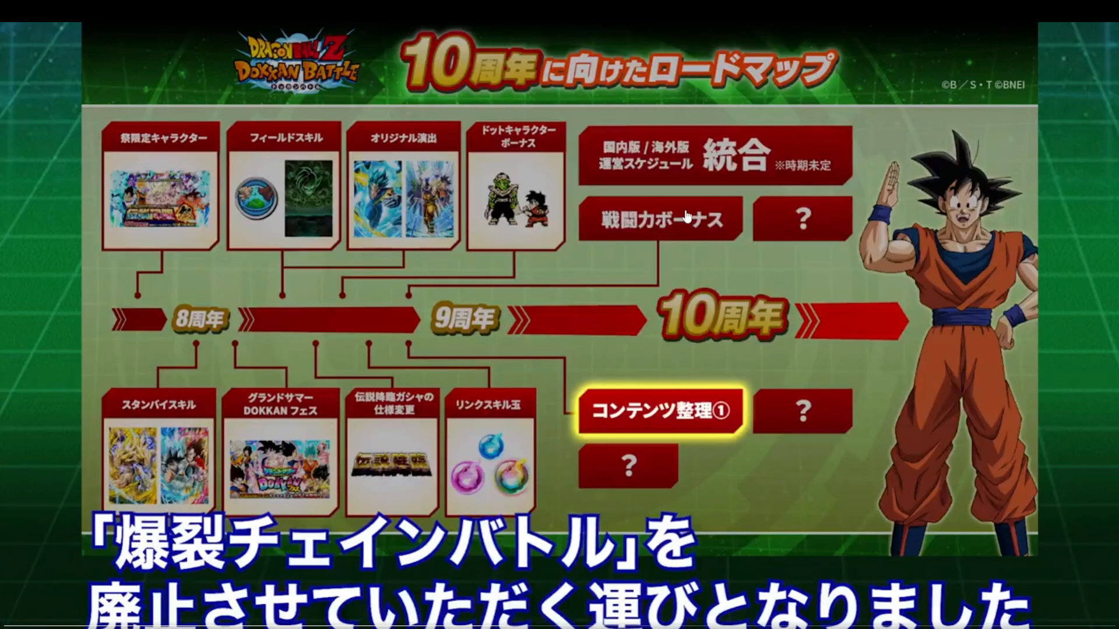
mouse_move(690, 319)
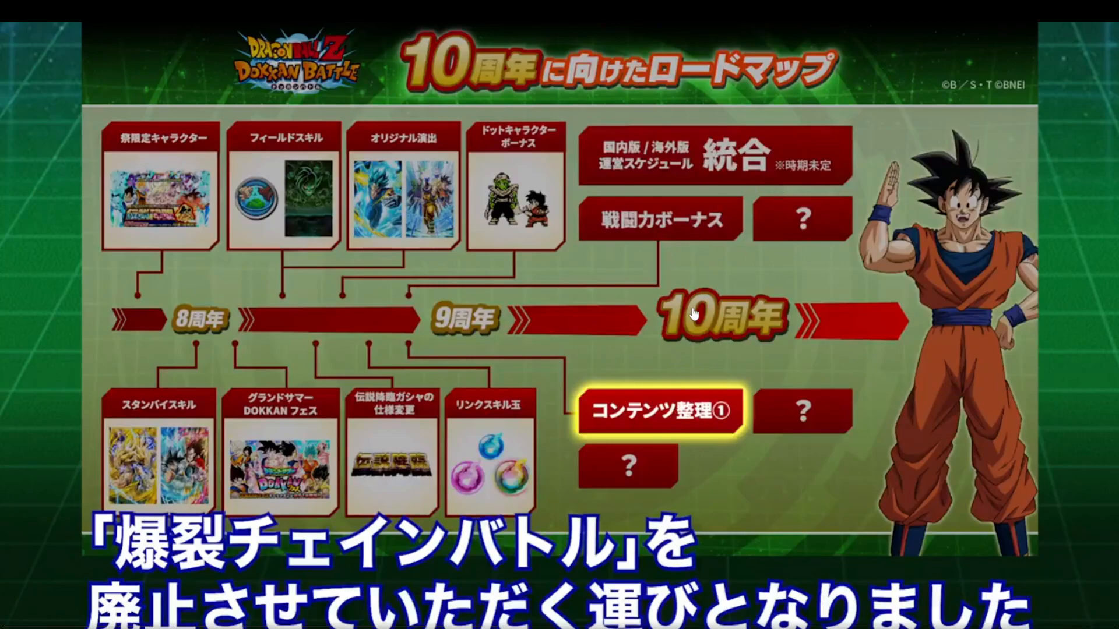
mouse_move(694, 258)
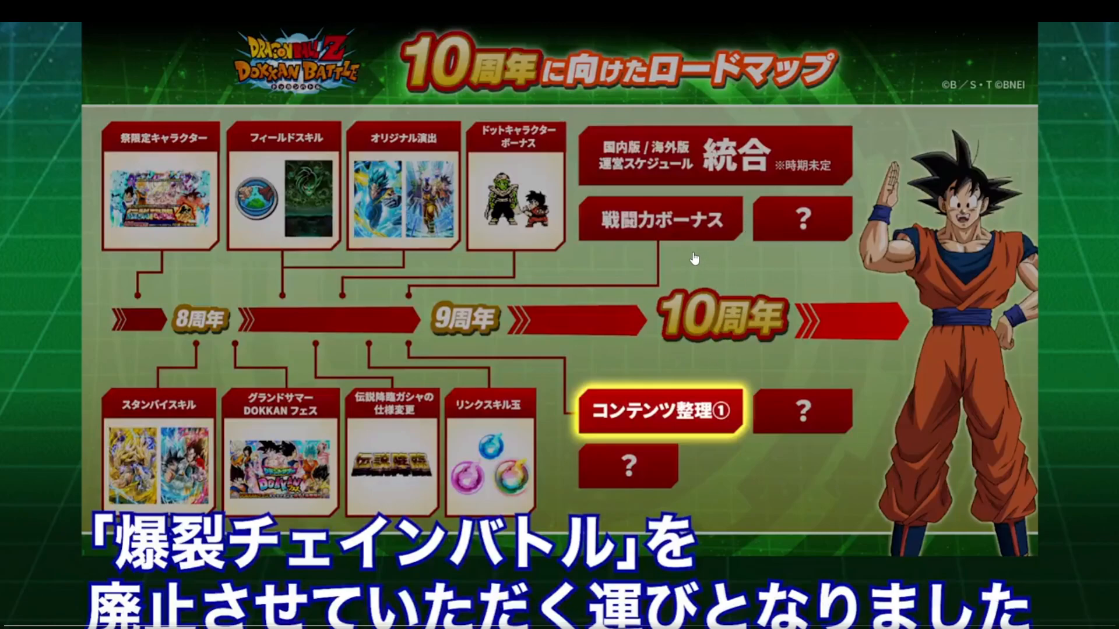
mouse_move(765, 232)
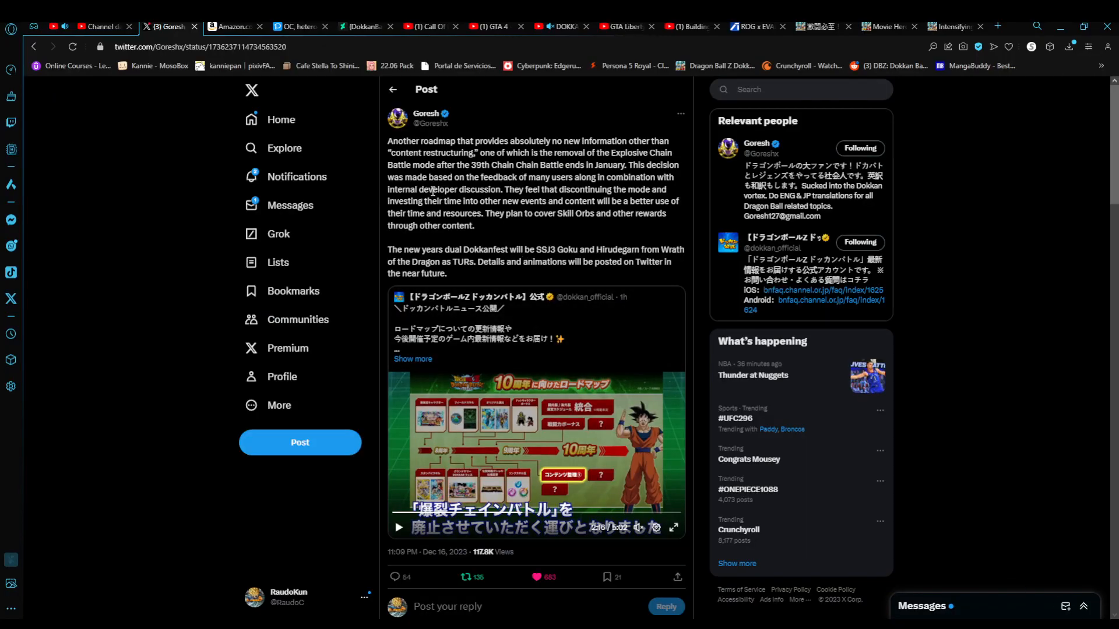
mouse_move(413, 116)
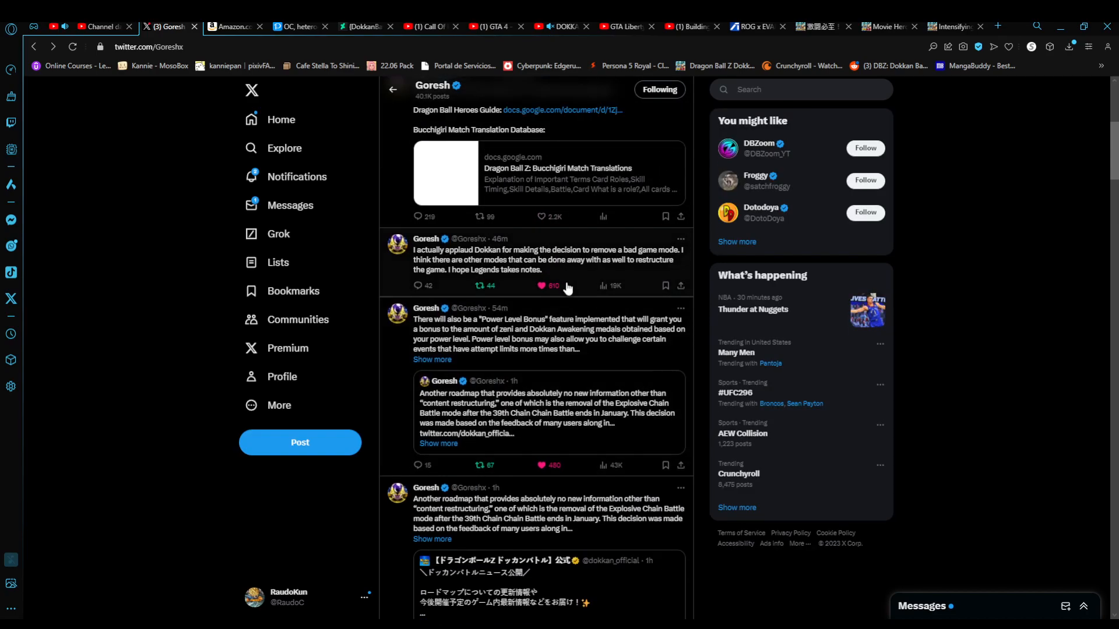
mouse_move(573, 323)
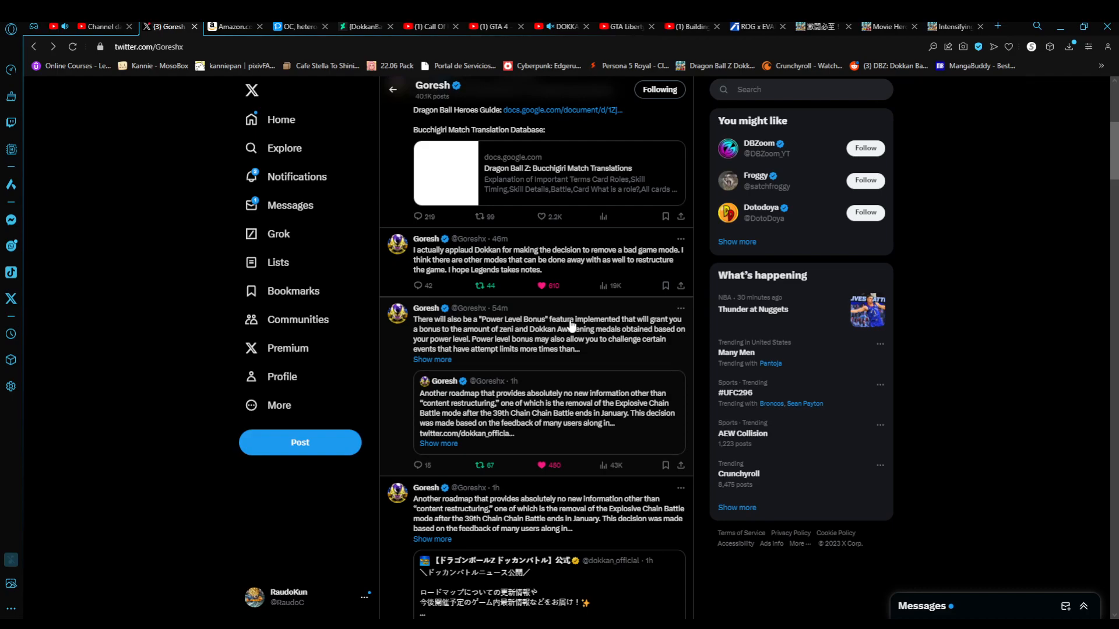
click(540, 286)
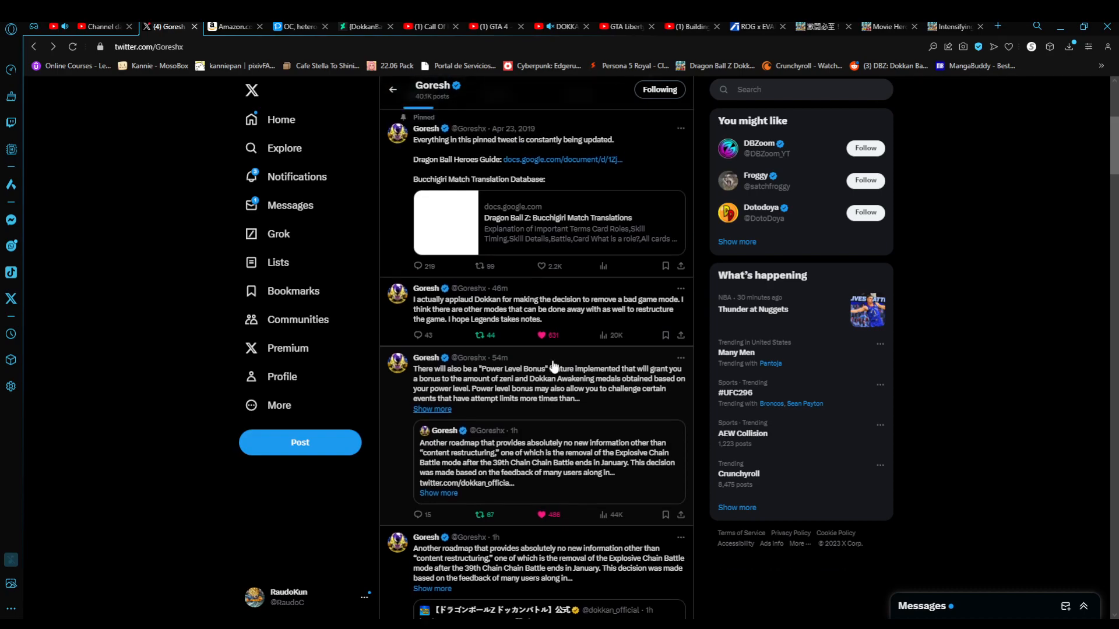
scroll(down, 3)
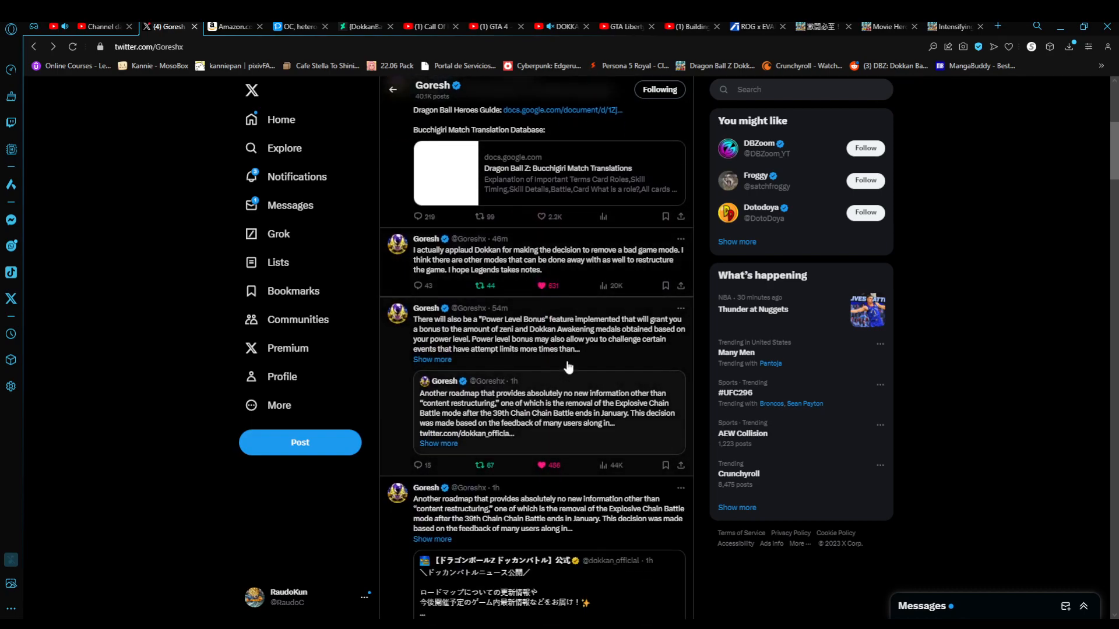
Step: Reopen the 'Another roadmap…' post and scroll down to its playing roadmap video
click(536, 329)
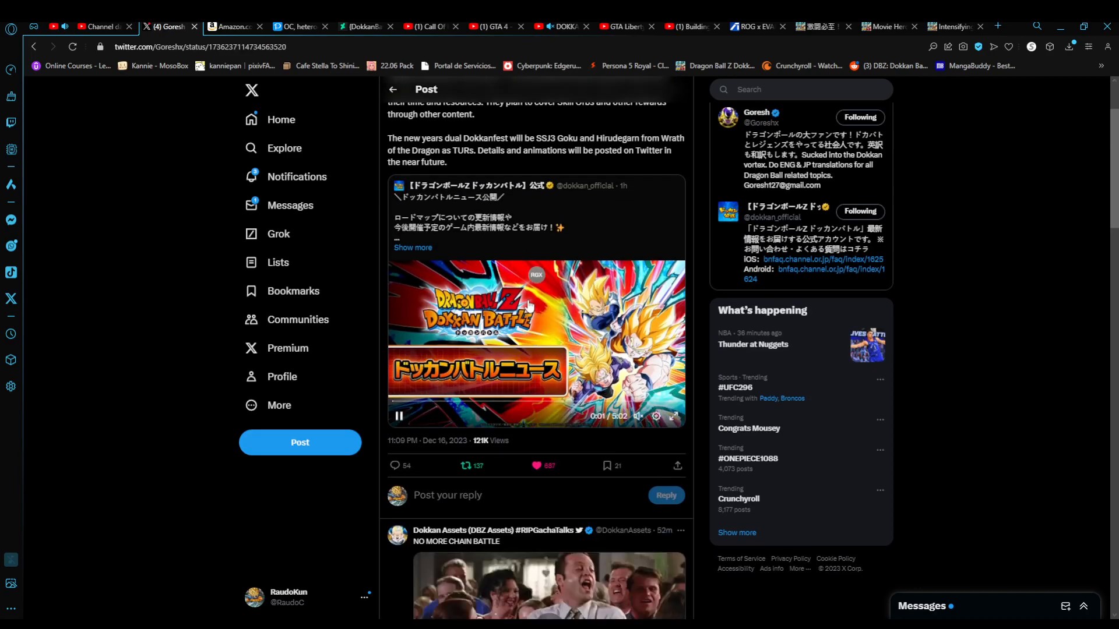
scroll(down, 3)
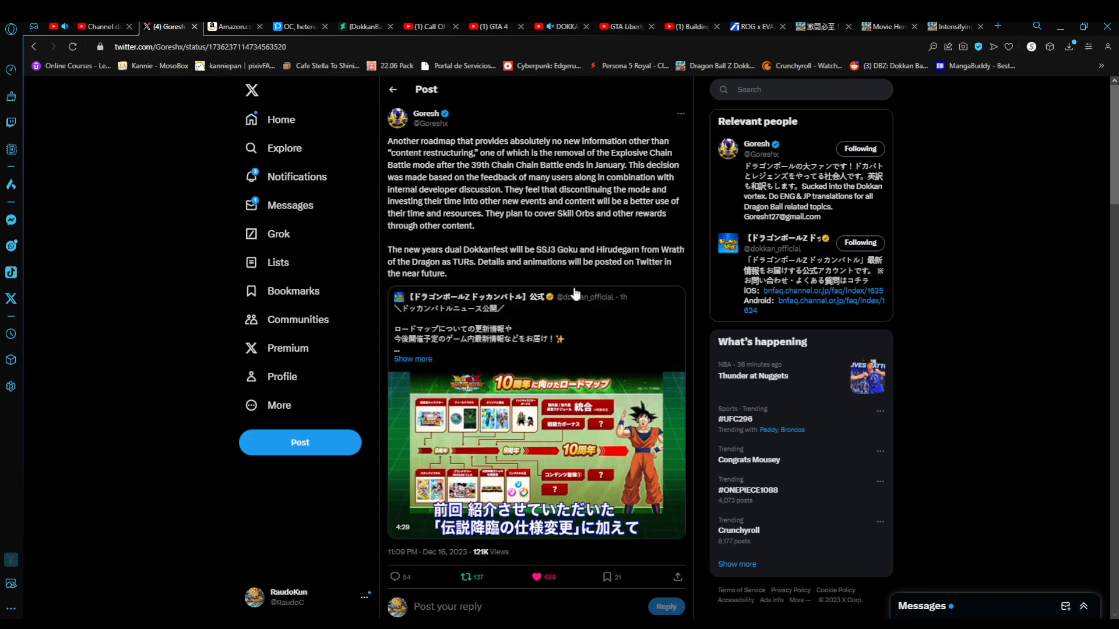
scroll(down, 3)
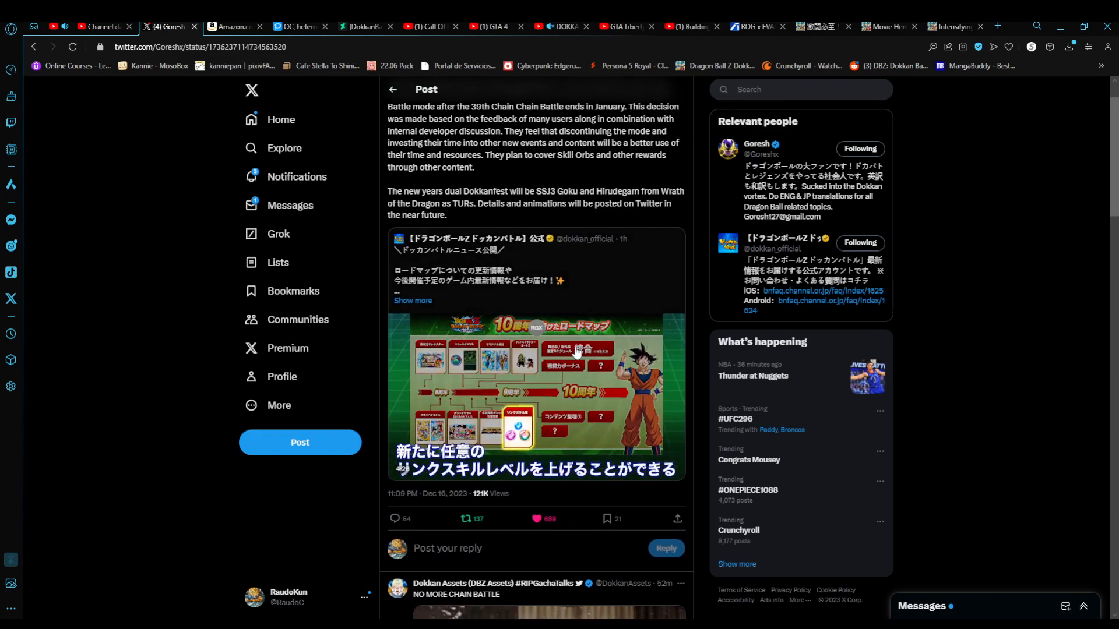
mouse_move(570, 249)
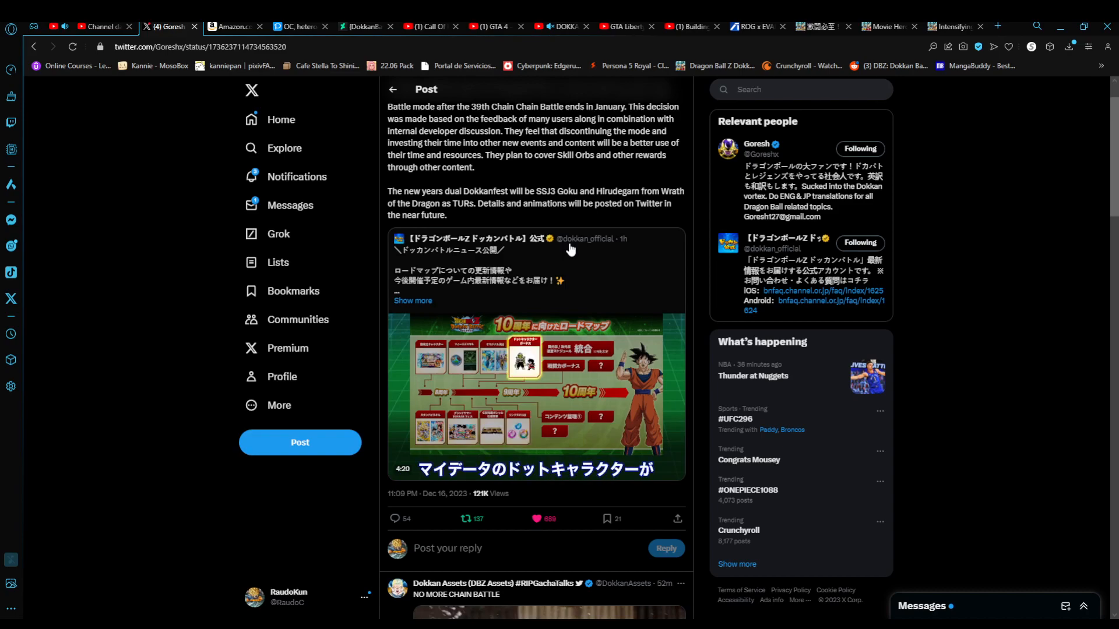
mouse_move(584, 239)
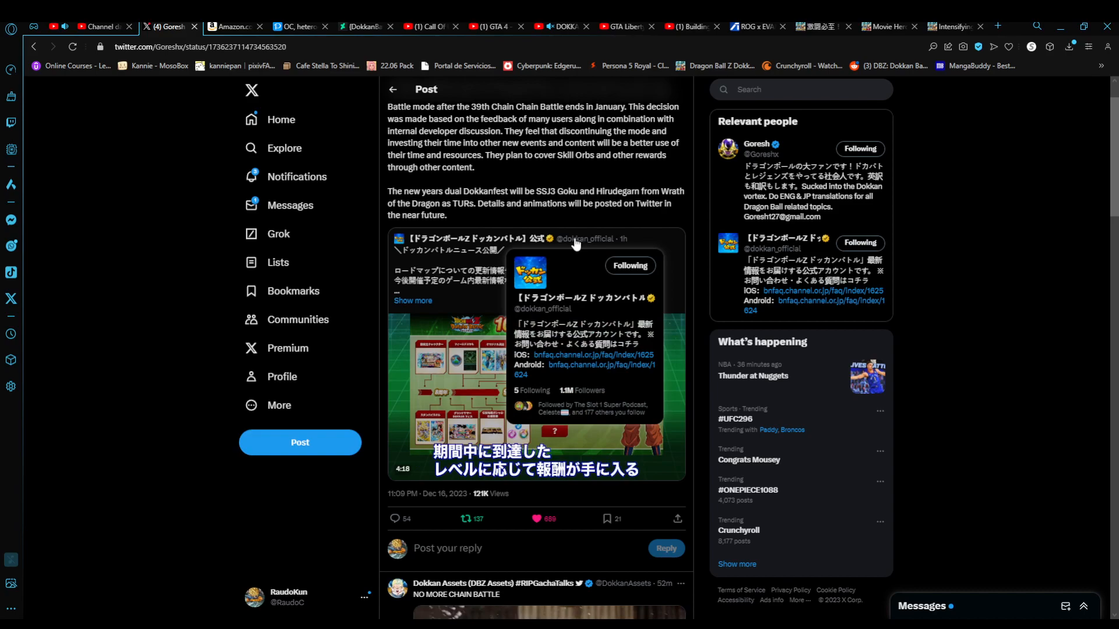
mouse_move(521, 204)
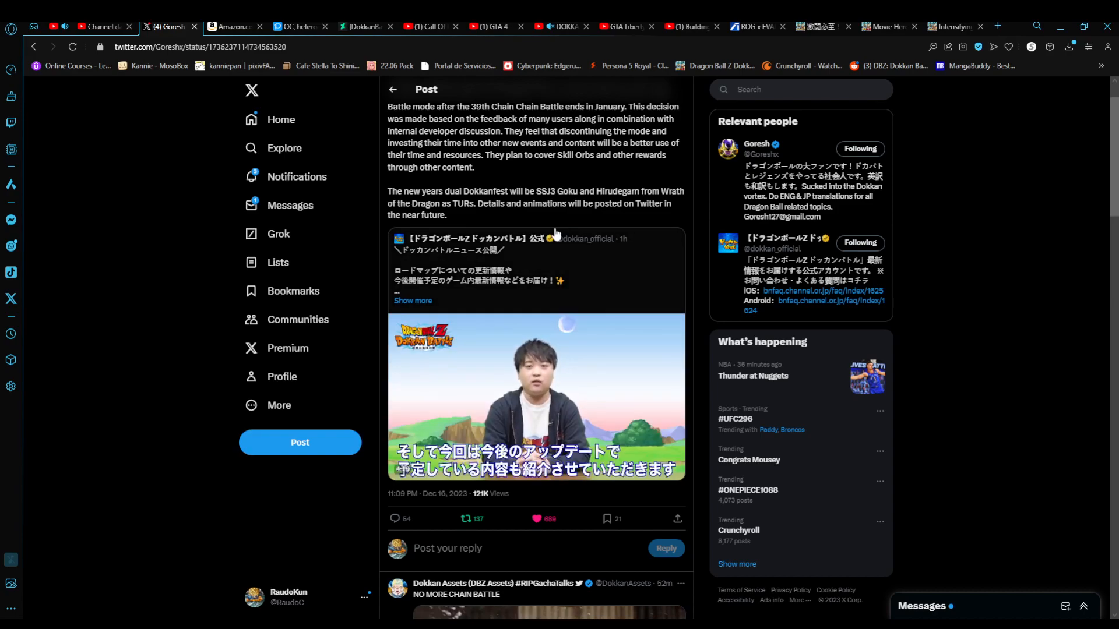
scroll(down, 3)
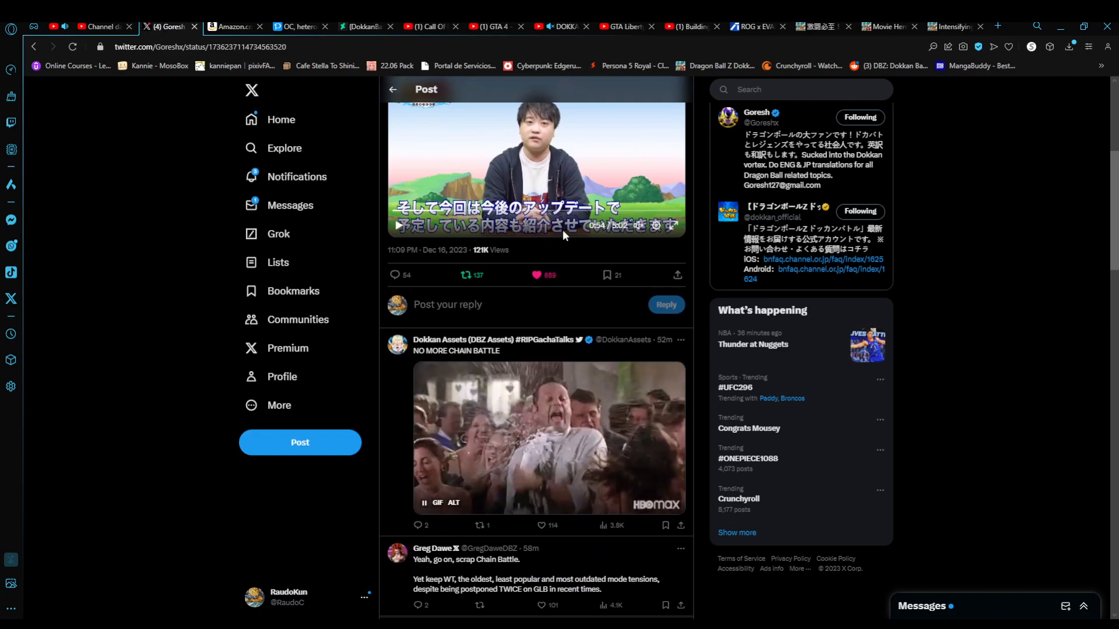
scroll(down, 3)
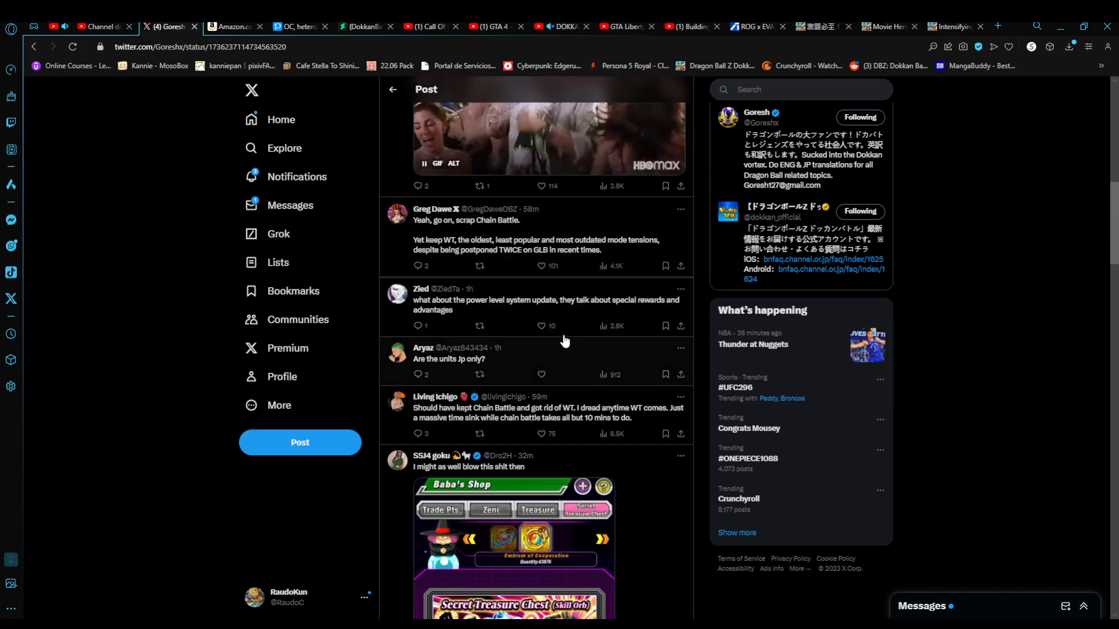
scroll(down, 3)
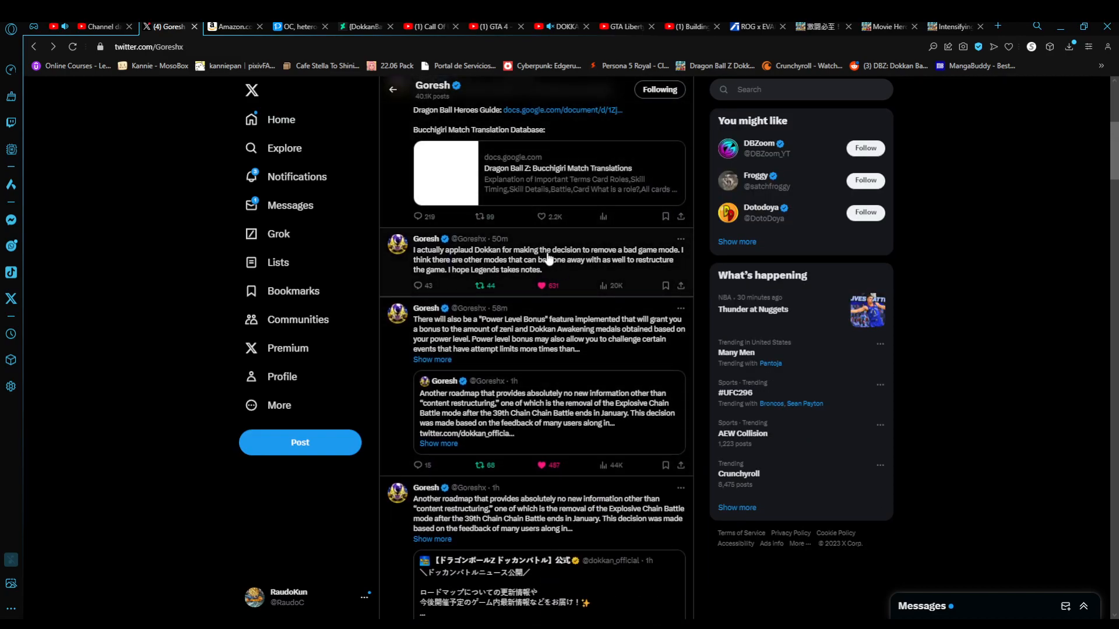
click(541, 285)
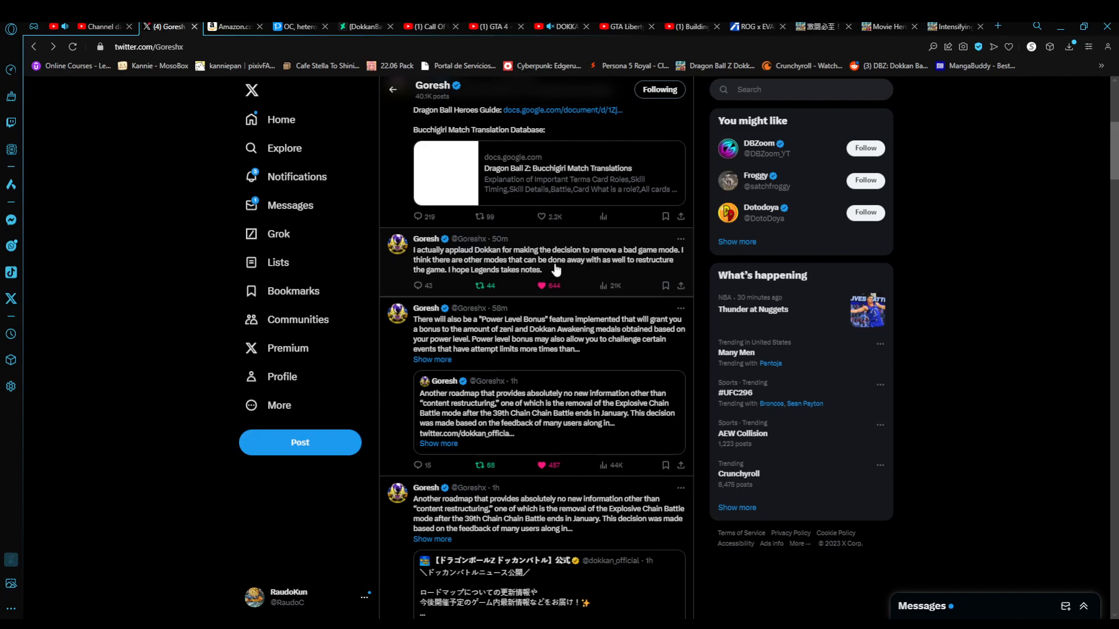
scroll(down, 3)
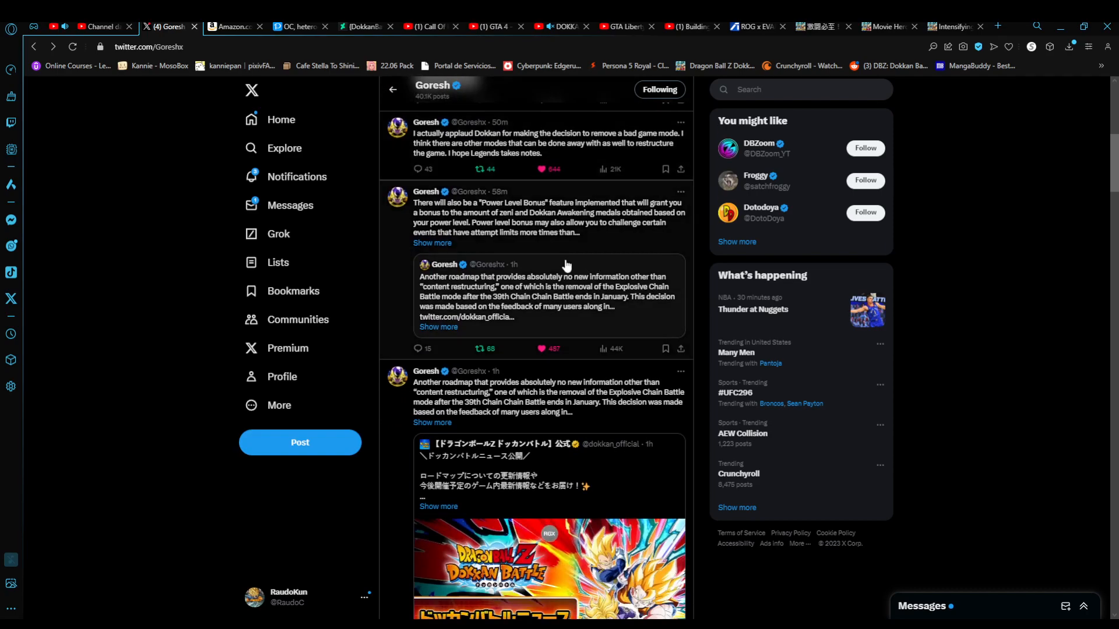